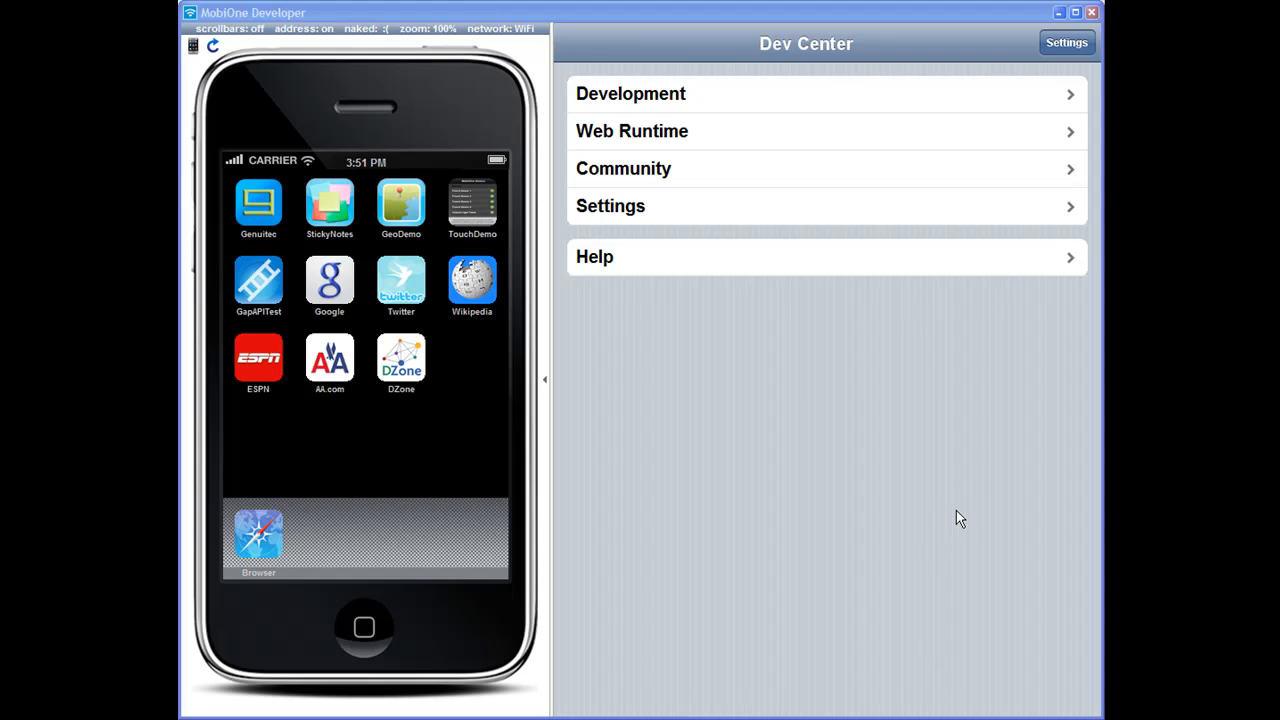
{"action": "mouse_move", "coordinate": [707, 190]}
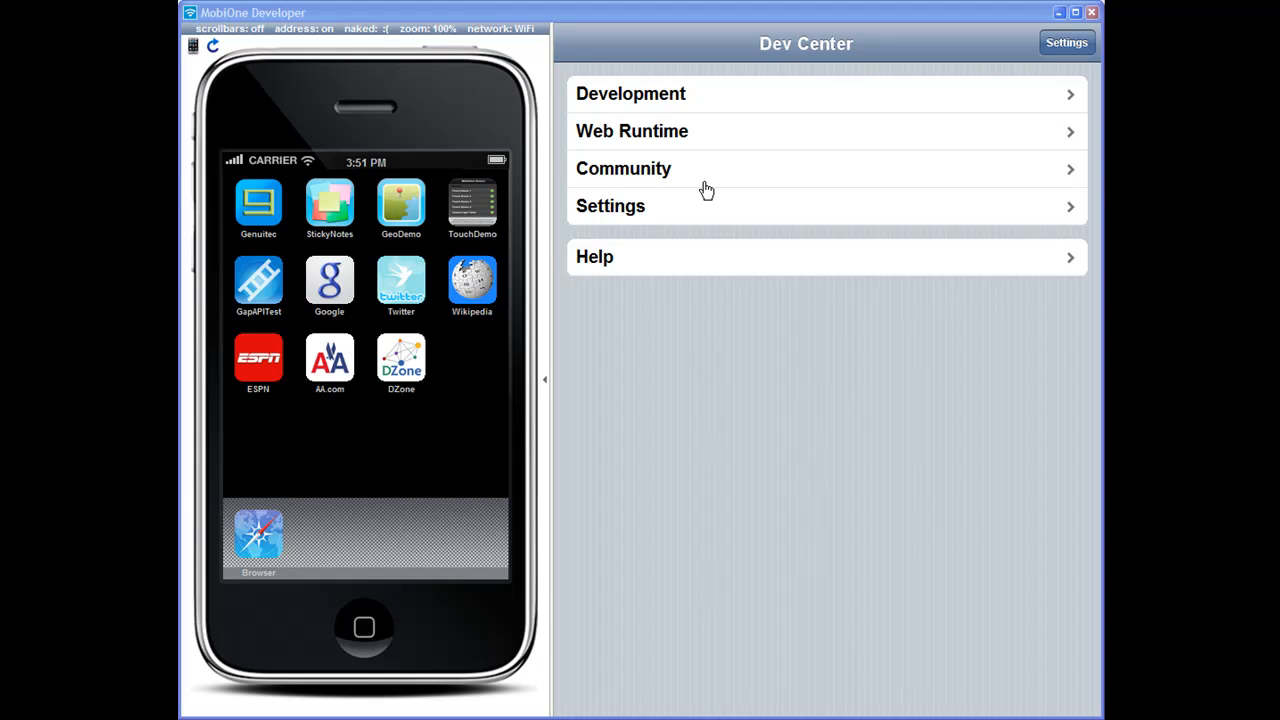
Step: Browse Community's Mobile Web Frameworks list down to the jQTouch entry
{"action": "left_click", "coordinate": [623, 168]}
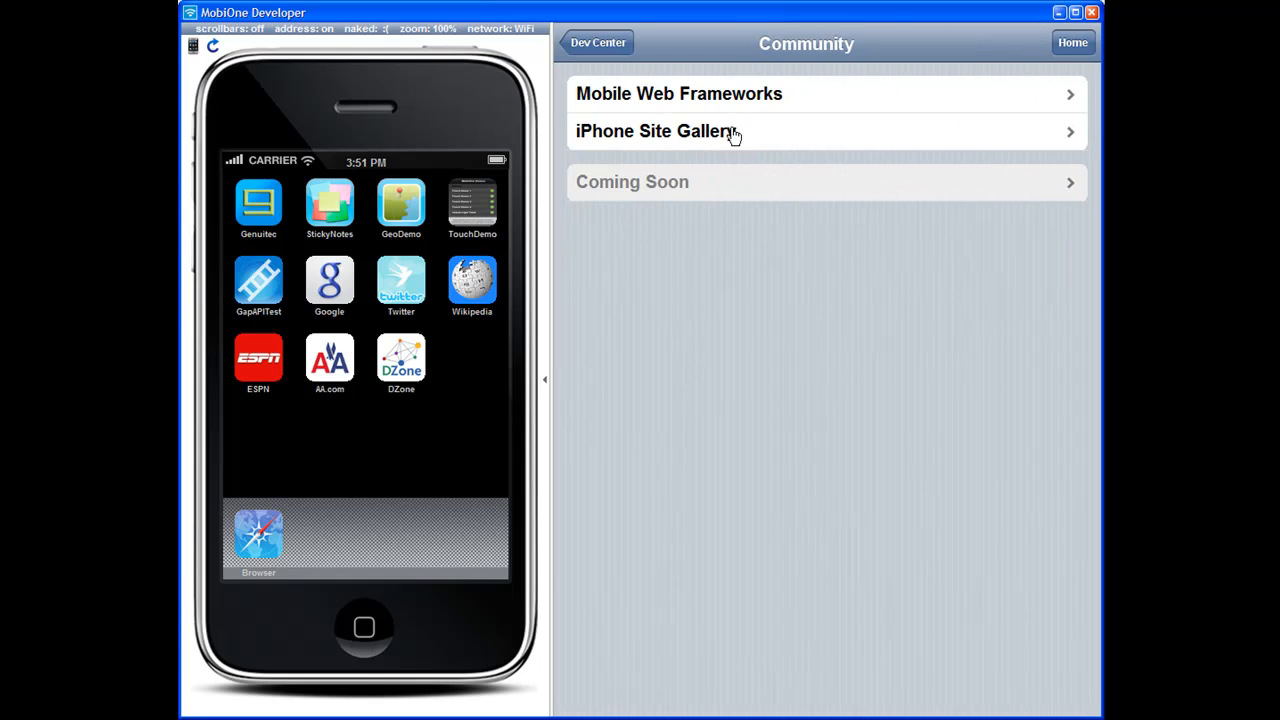
{"action": "left_click", "coordinate": [679, 93]}
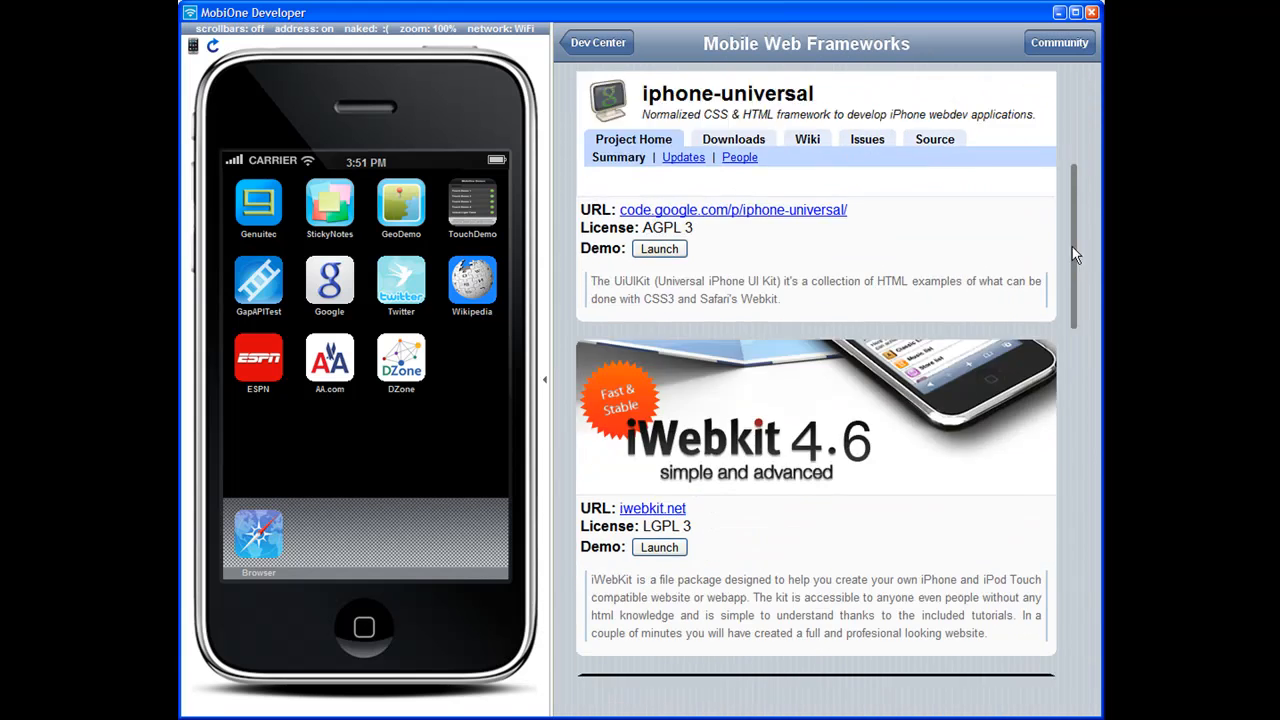
{"action": "scroll", "scroll_direction": "down", "scroll_amount": 3}
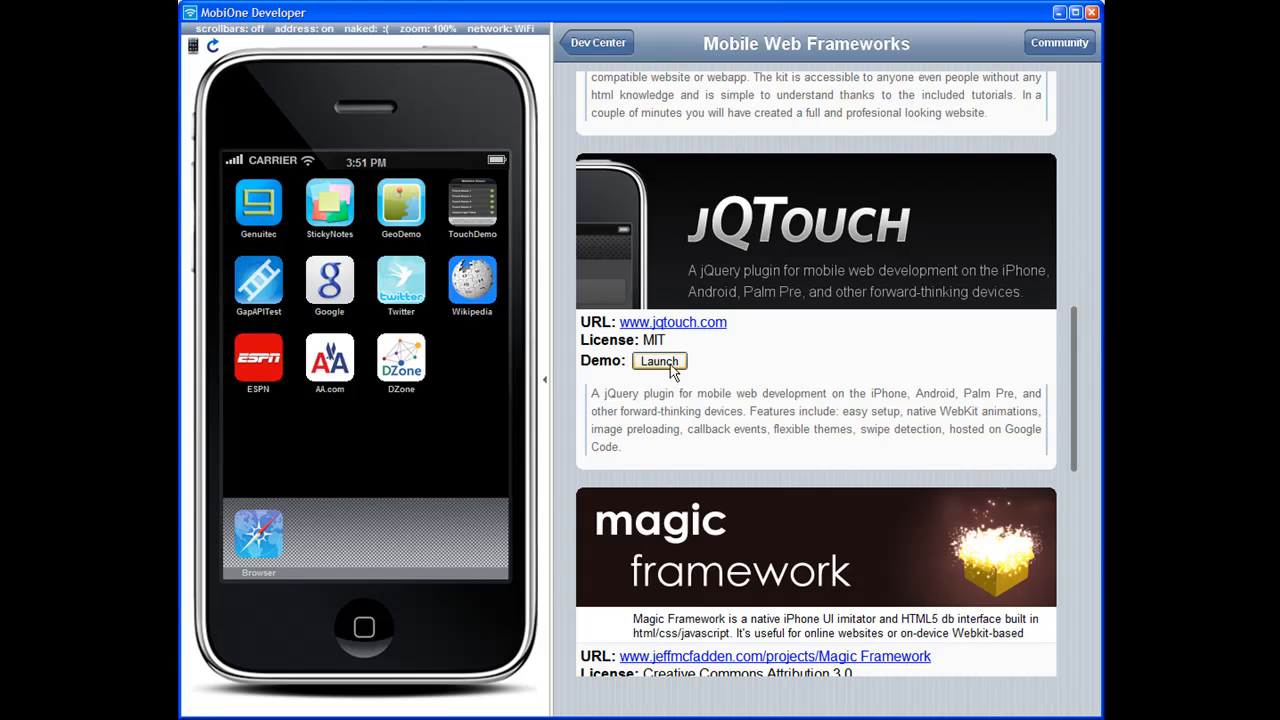
Step: Launch the jQTouch demo in the iPhone emulator and add it to the home screen
{"action": "left_click", "coordinate": [659, 361]}
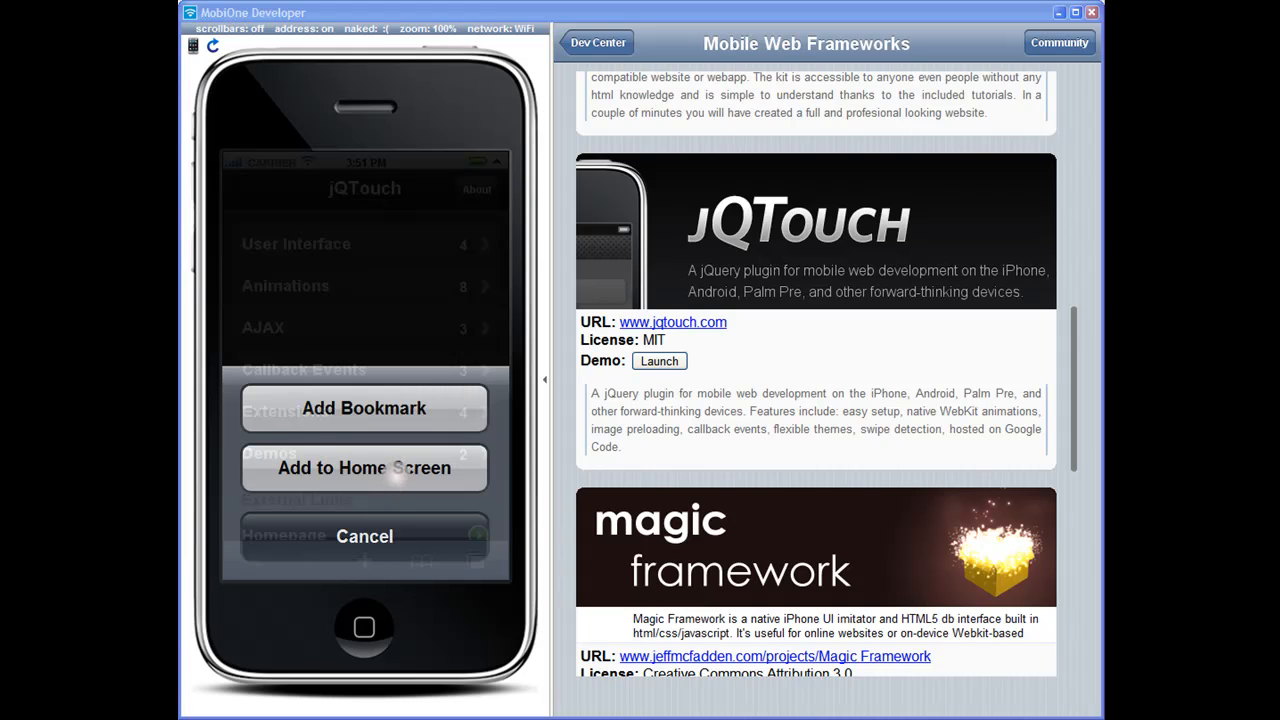
{"action": "left_click", "coordinate": [364, 467]}
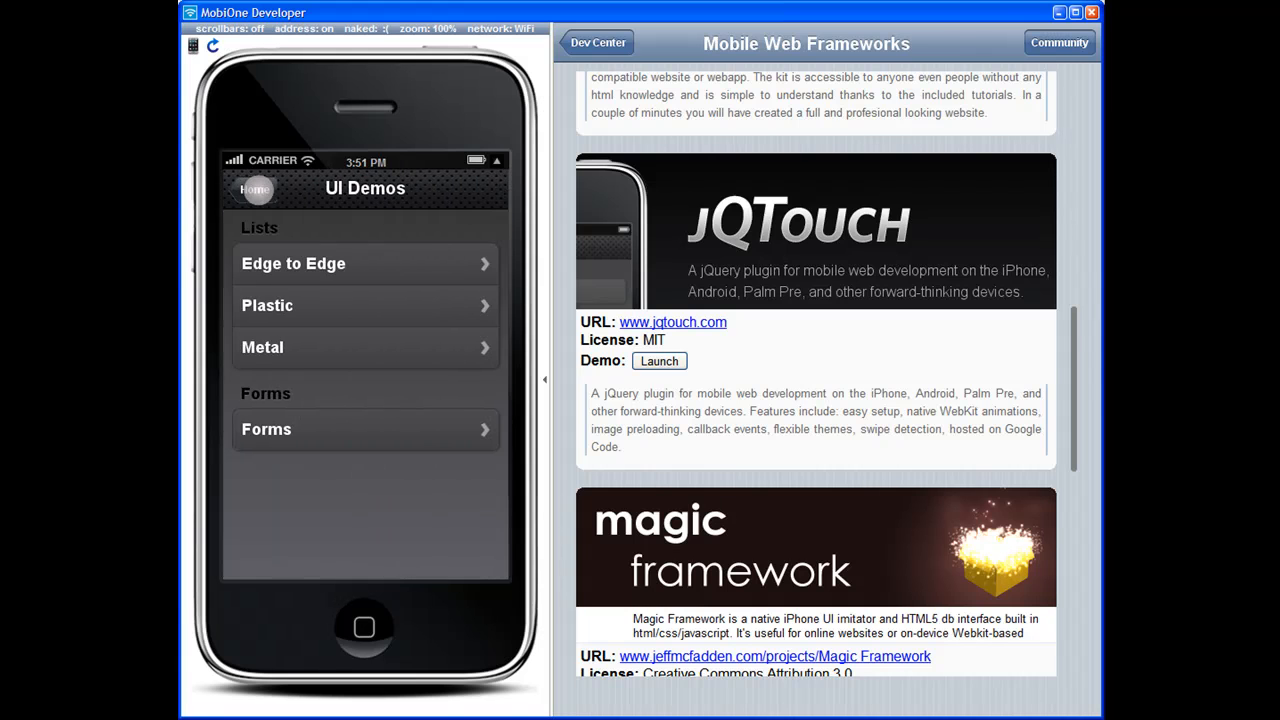
{"action": "left_click", "coordinate": [365, 347]}
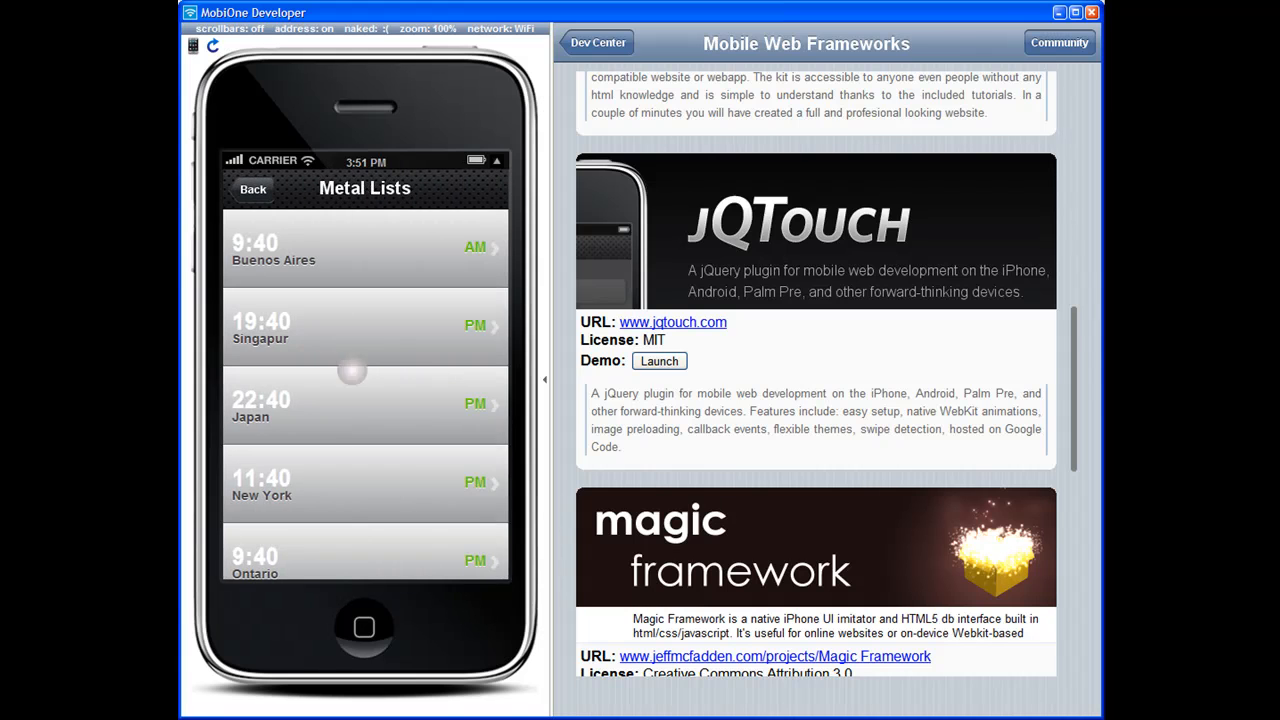
{"action": "left_click", "coordinate": [253, 189]}
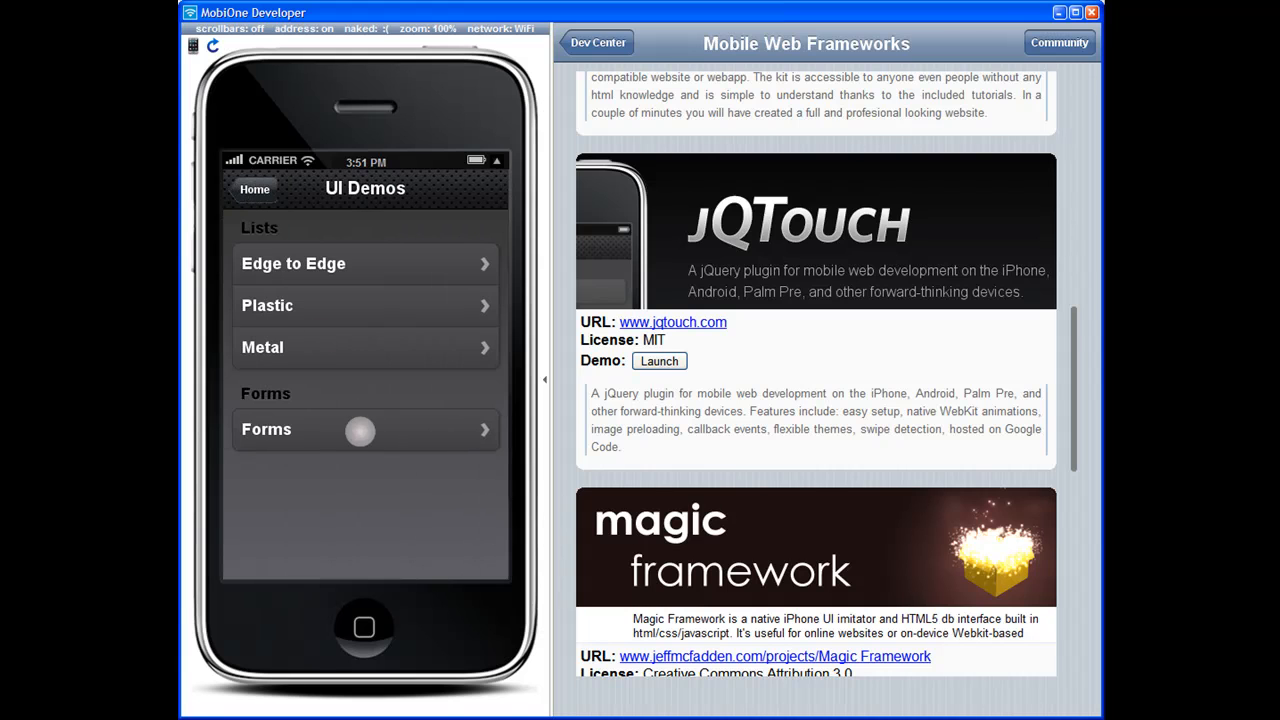
{"action": "left_click", "coordinate": [365, 429]}
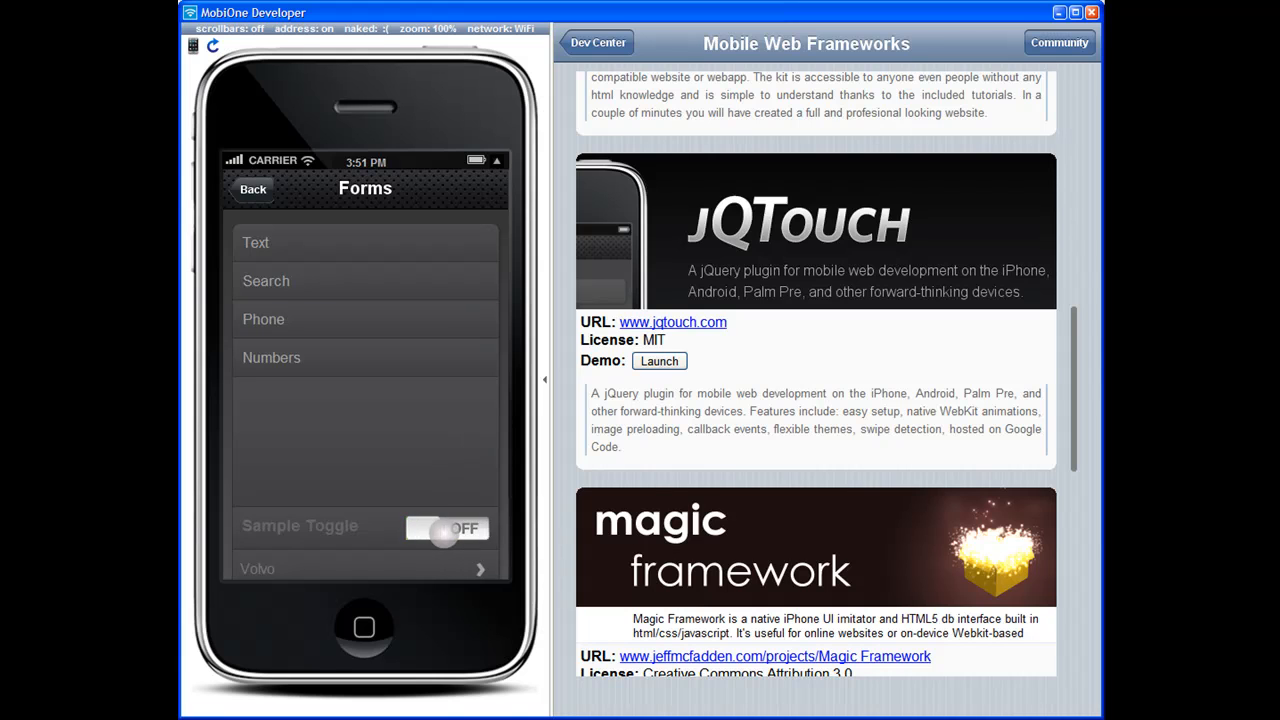
{"action": "left_click", "coordinate": [253, 189]}
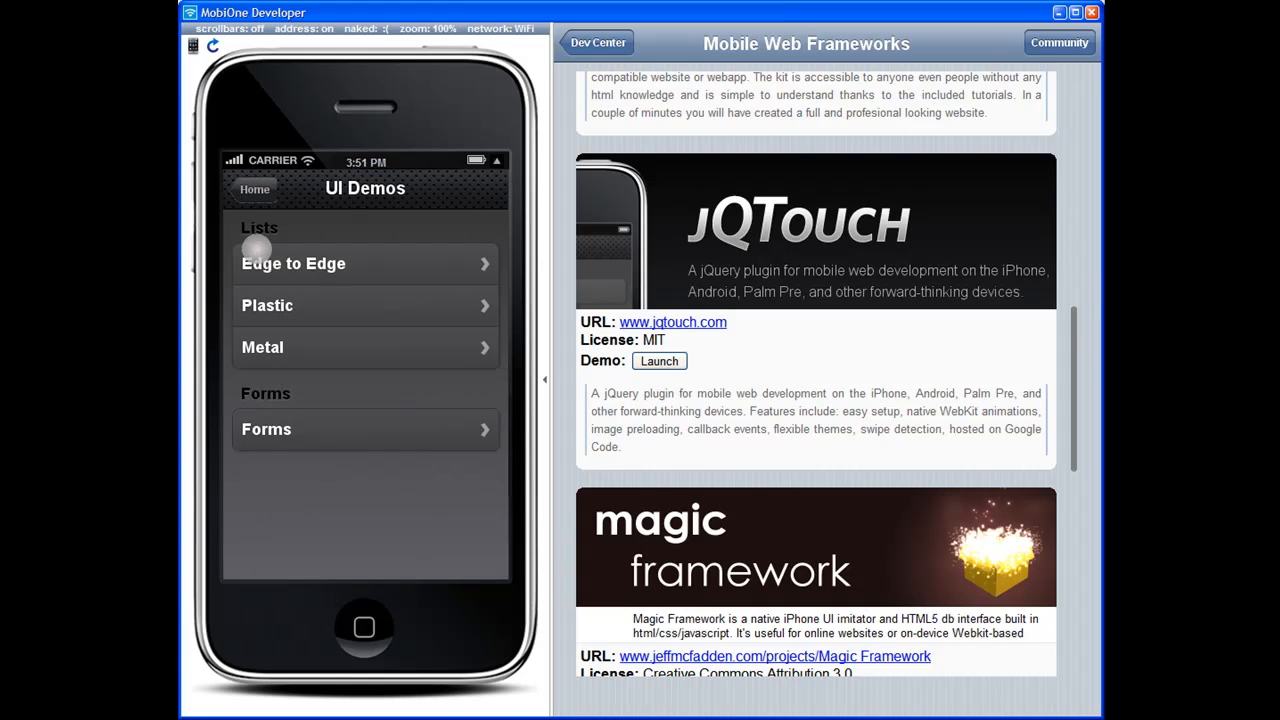